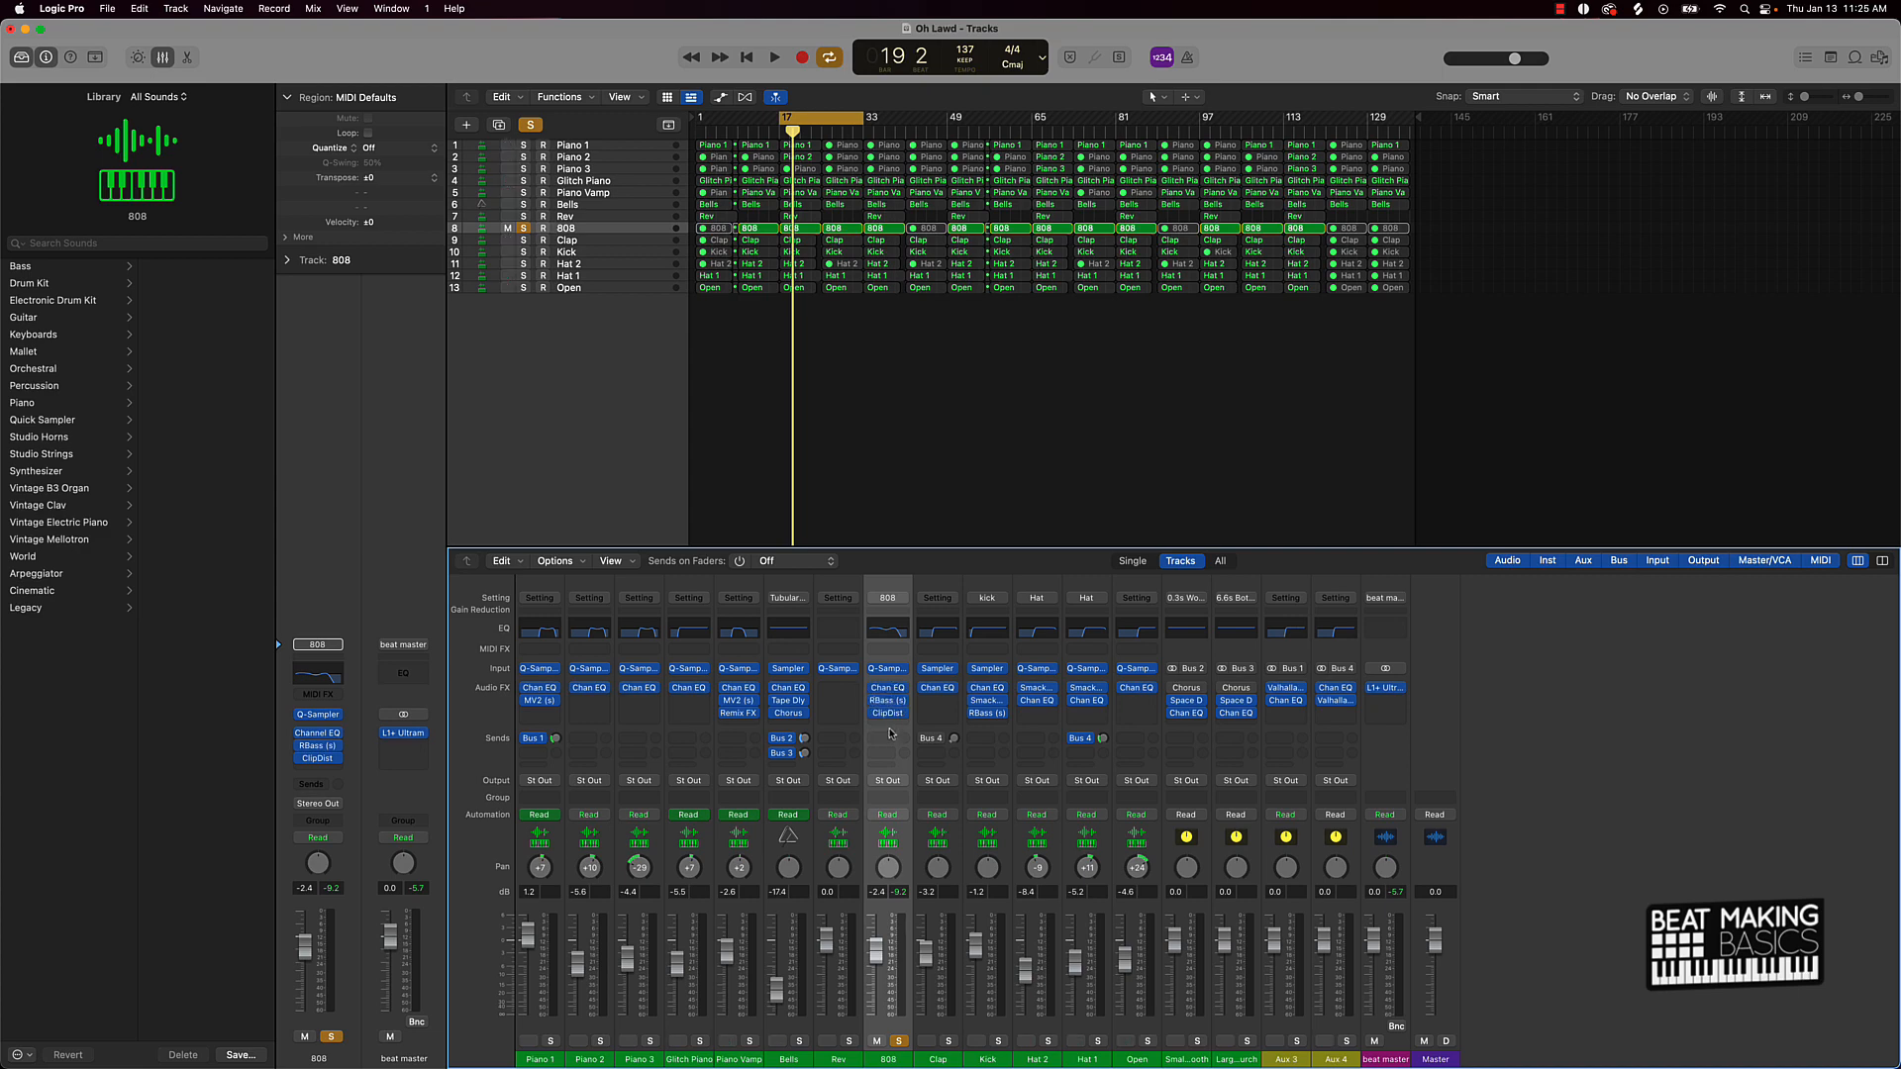
mouse_move(909, 872)
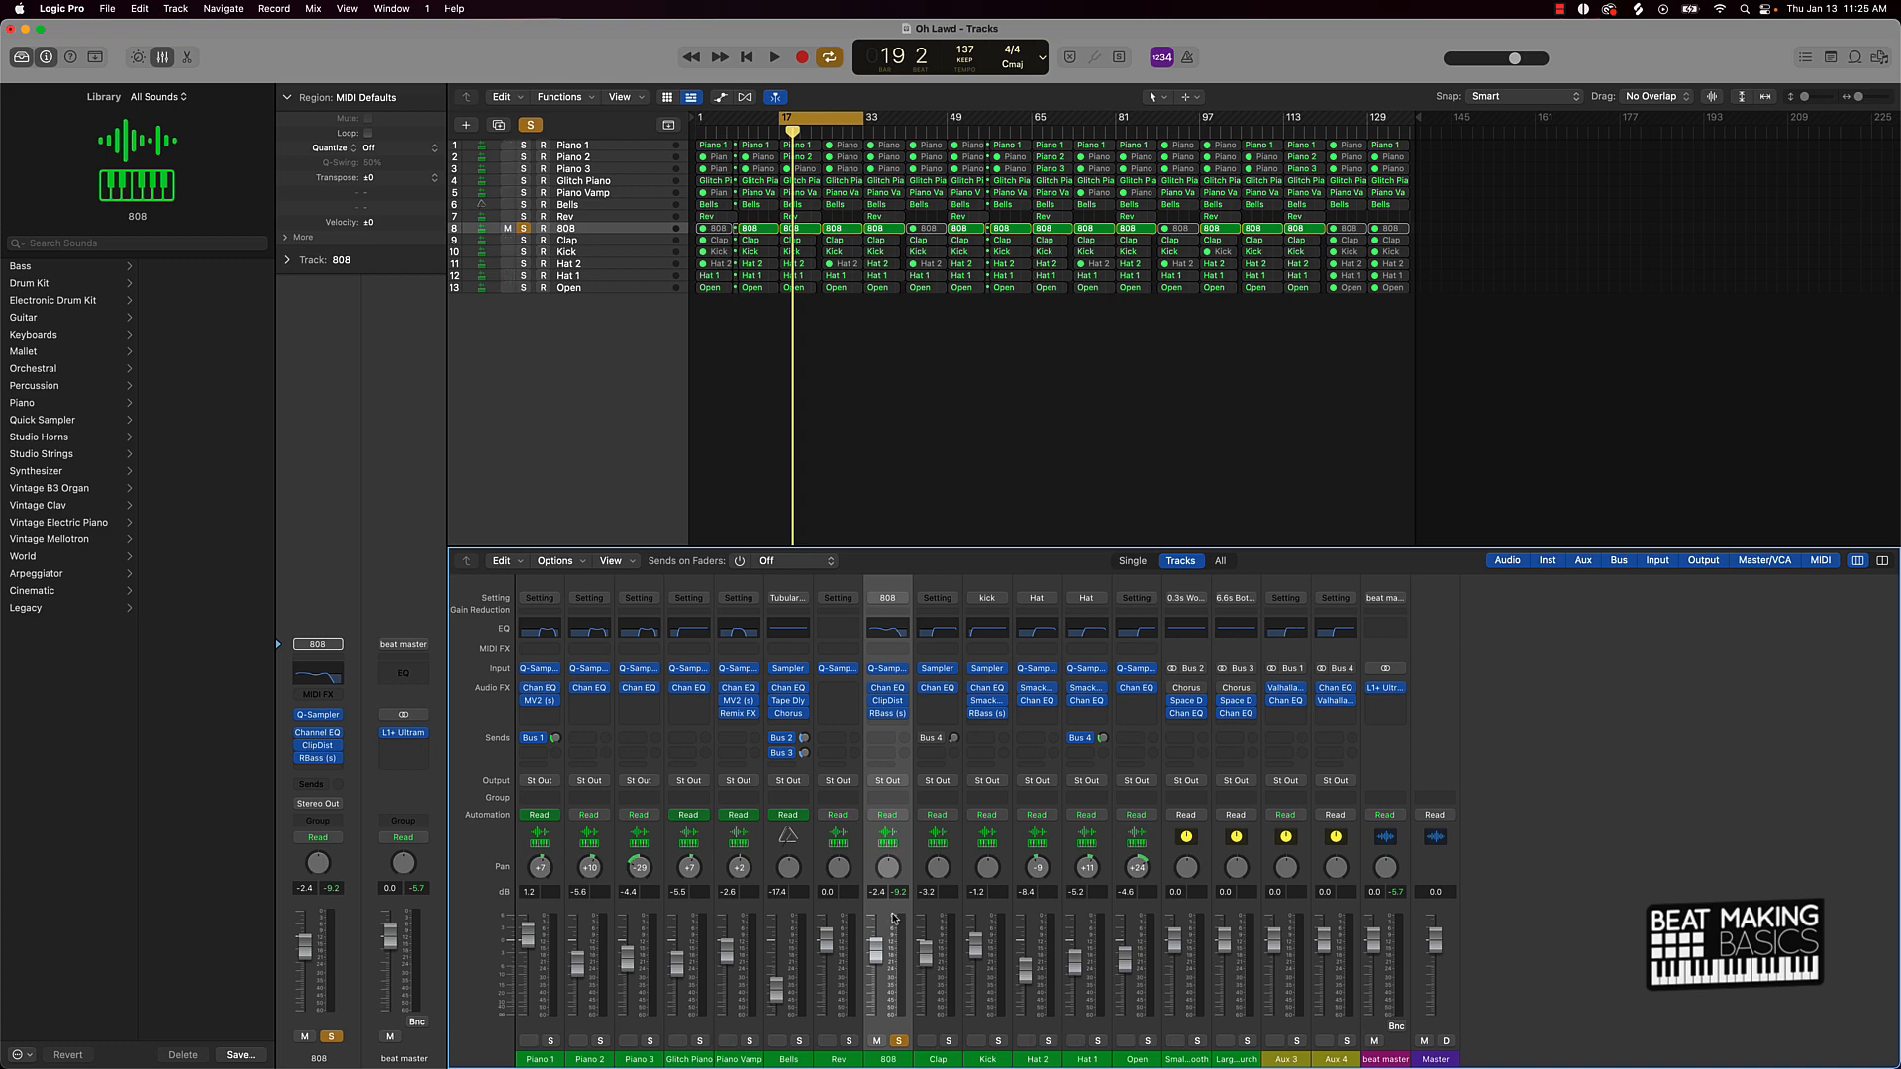
Start playback with ClipDist placed ahead of RBass on the 808 strip
left_click(774, 58)
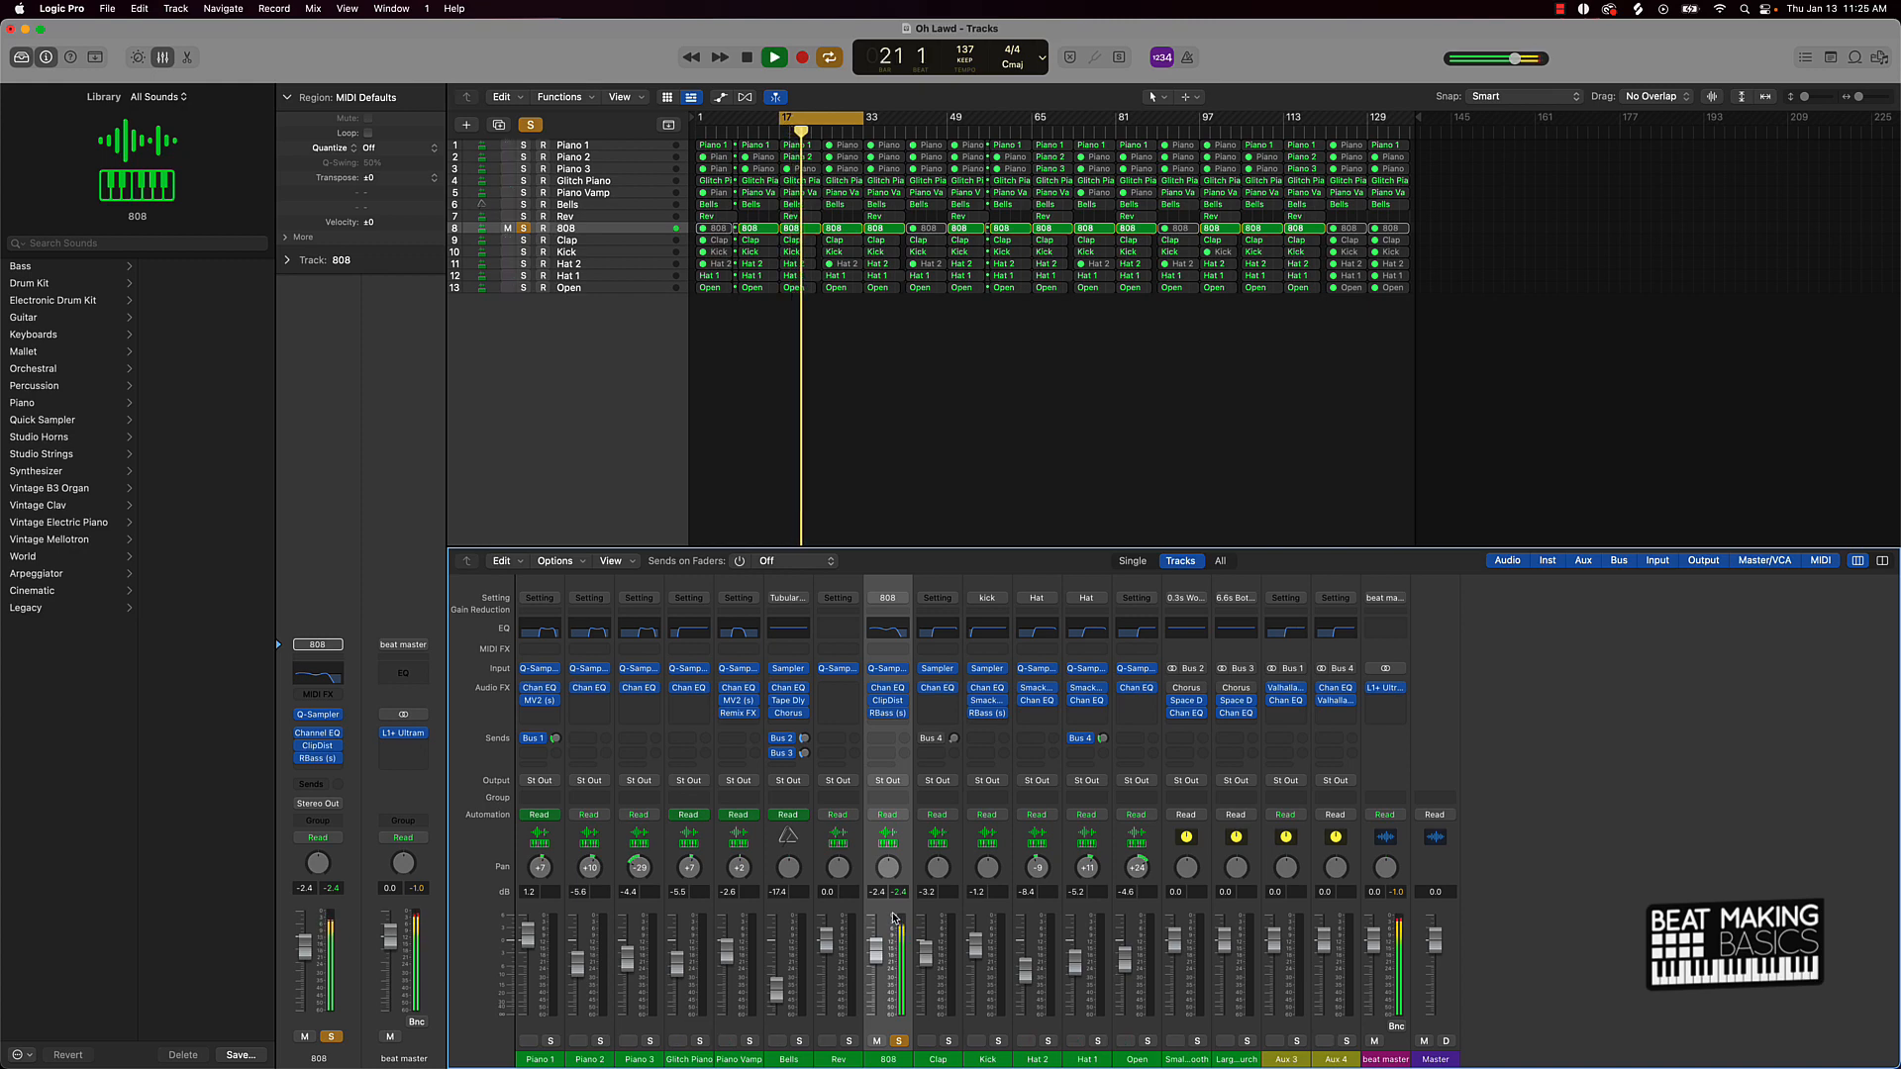
Drag Chan EQ below RBass so it sits last on the 808 strip
left_click(774, 58)
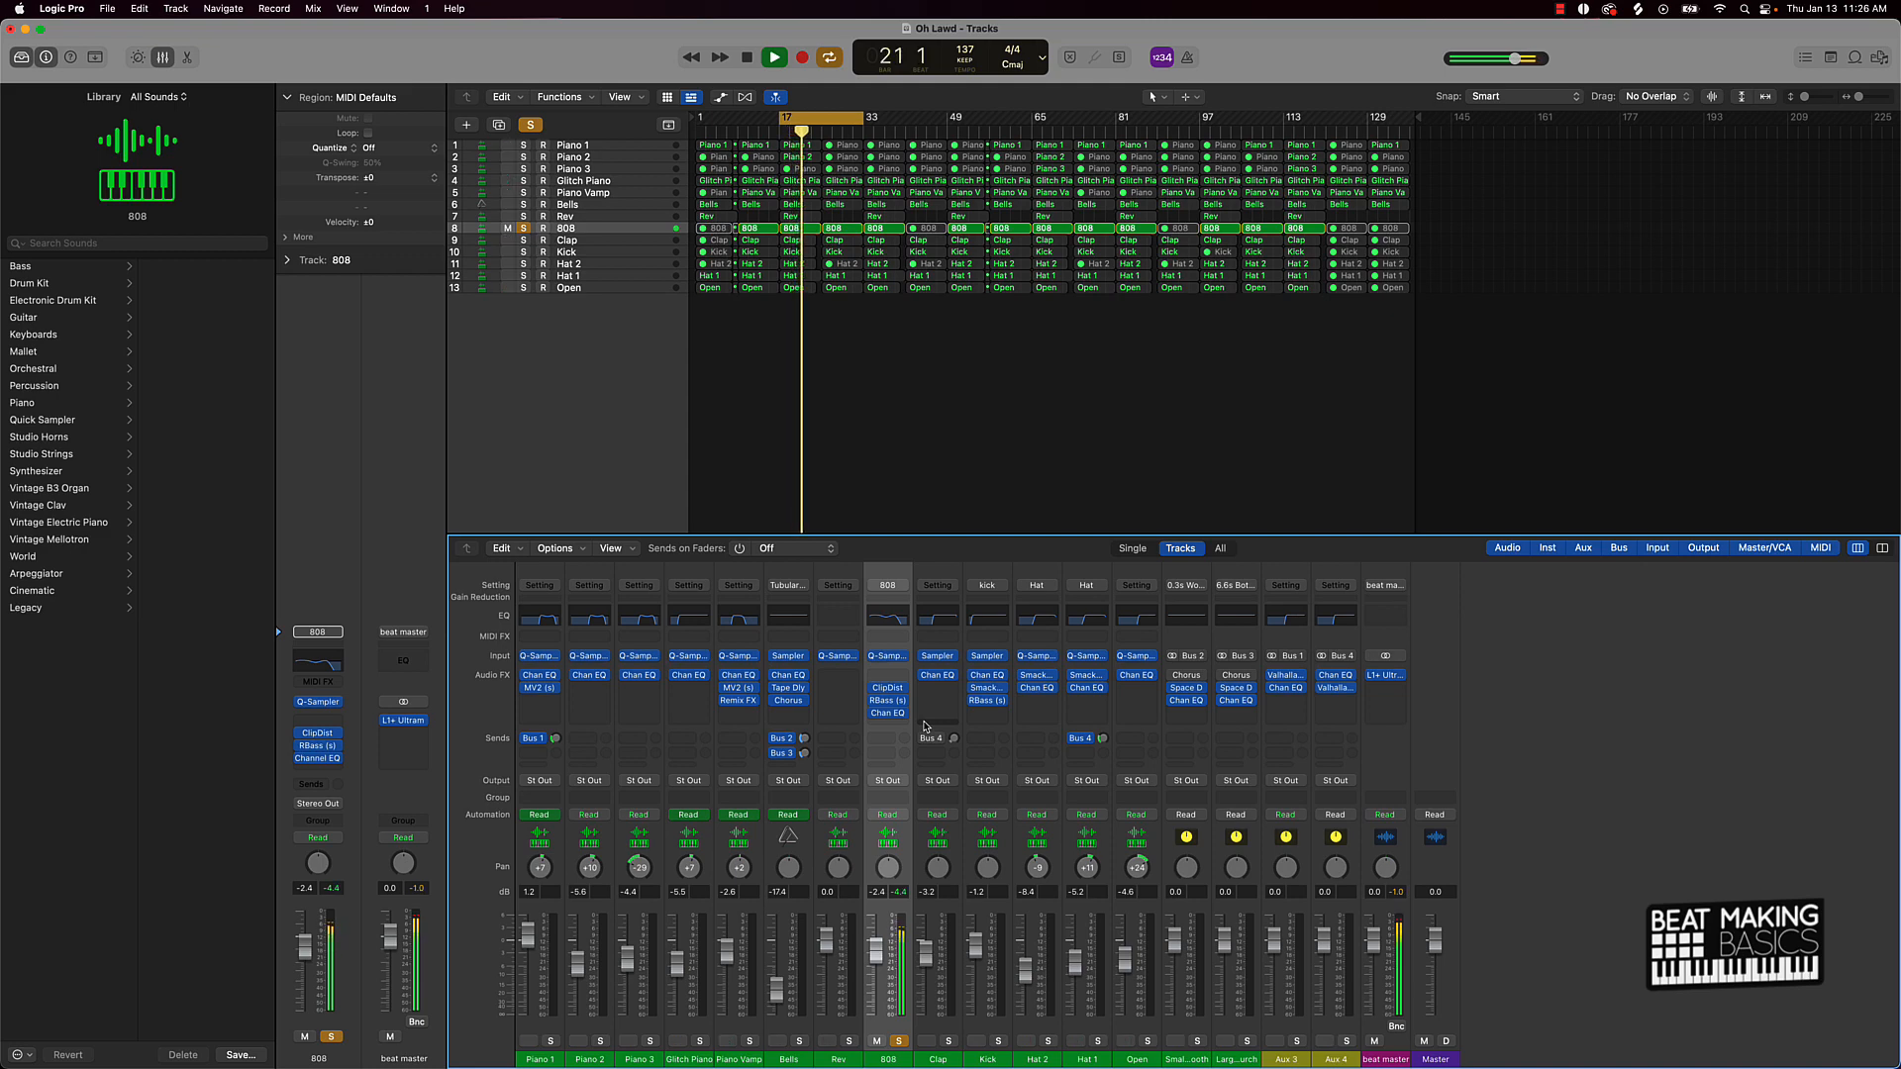
Return Chan EQ to the top slot, RBass second, ClipDist last, and stop playback
left_click(774, 58)
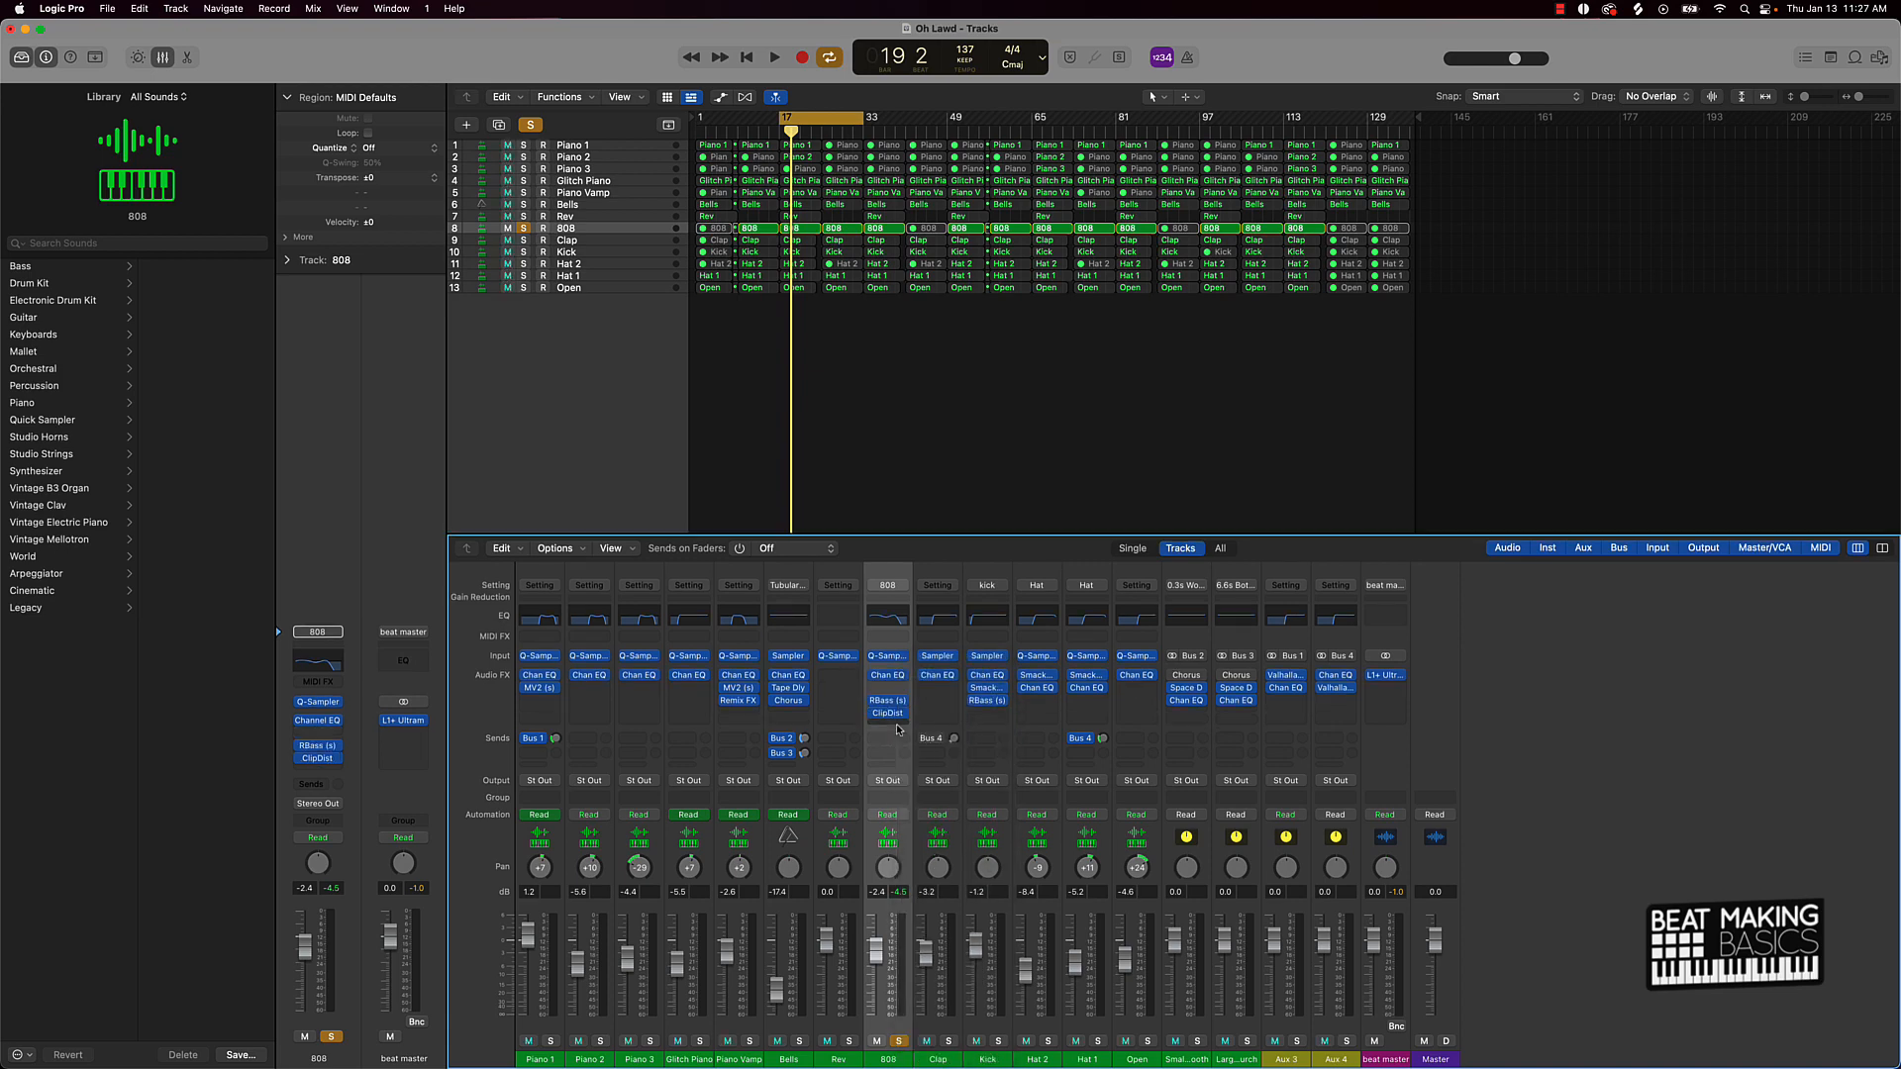
Move ClipDist from the last slot to between Chan EQ and RBass, with playback running
left_click(775, 57)
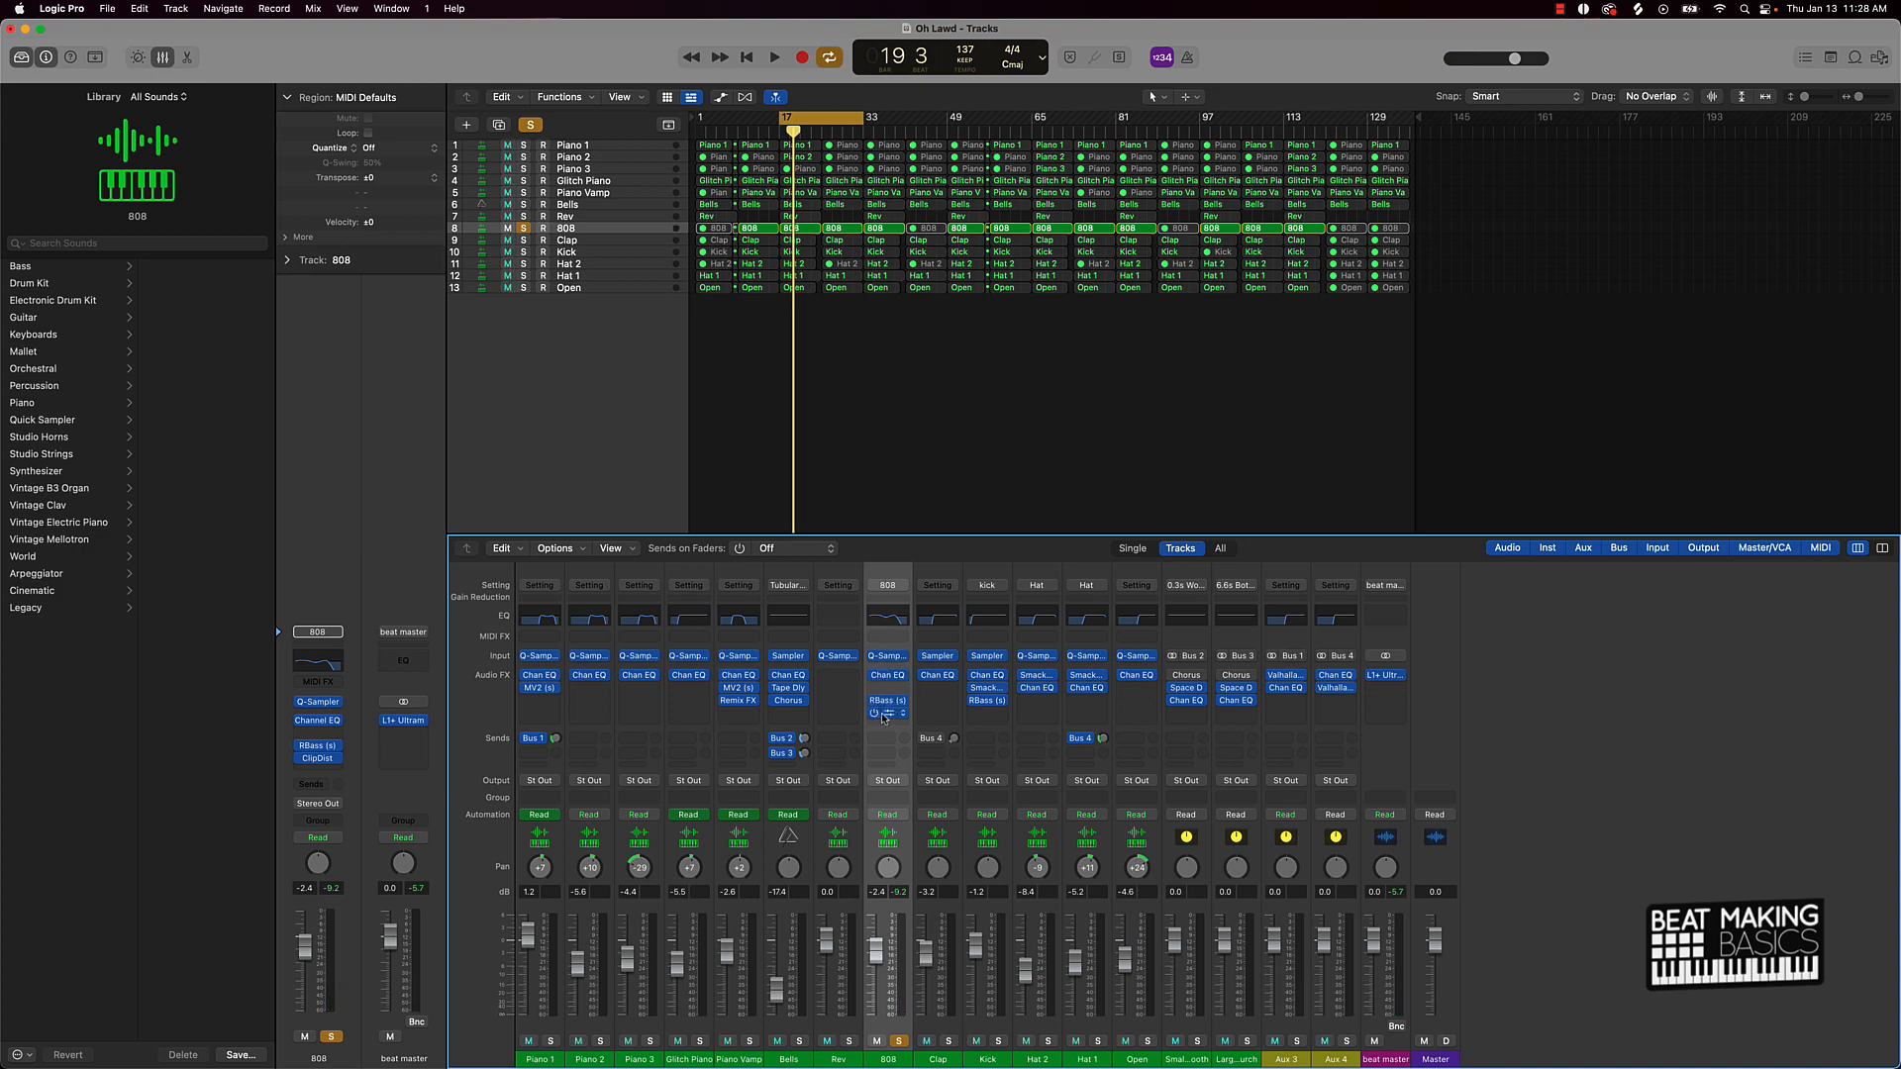
left_click(887, 703)
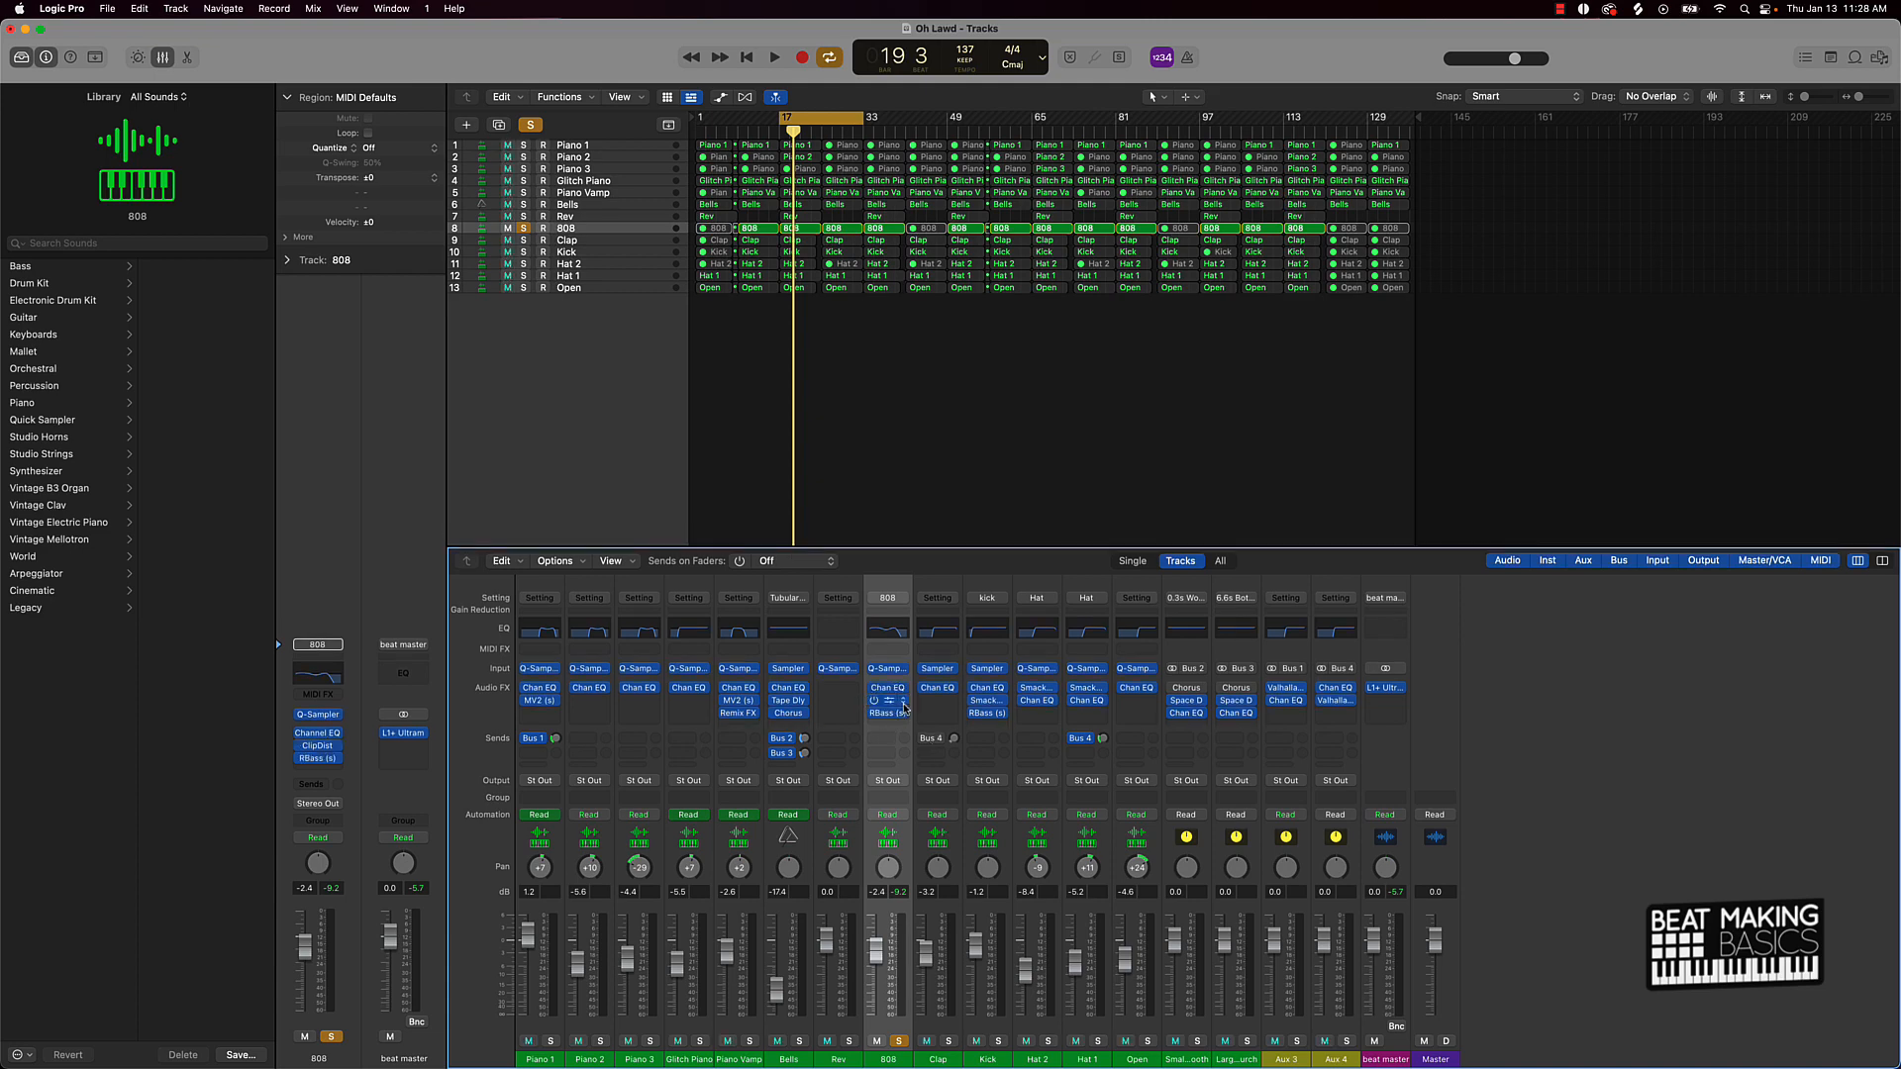
left_click(774, 57)
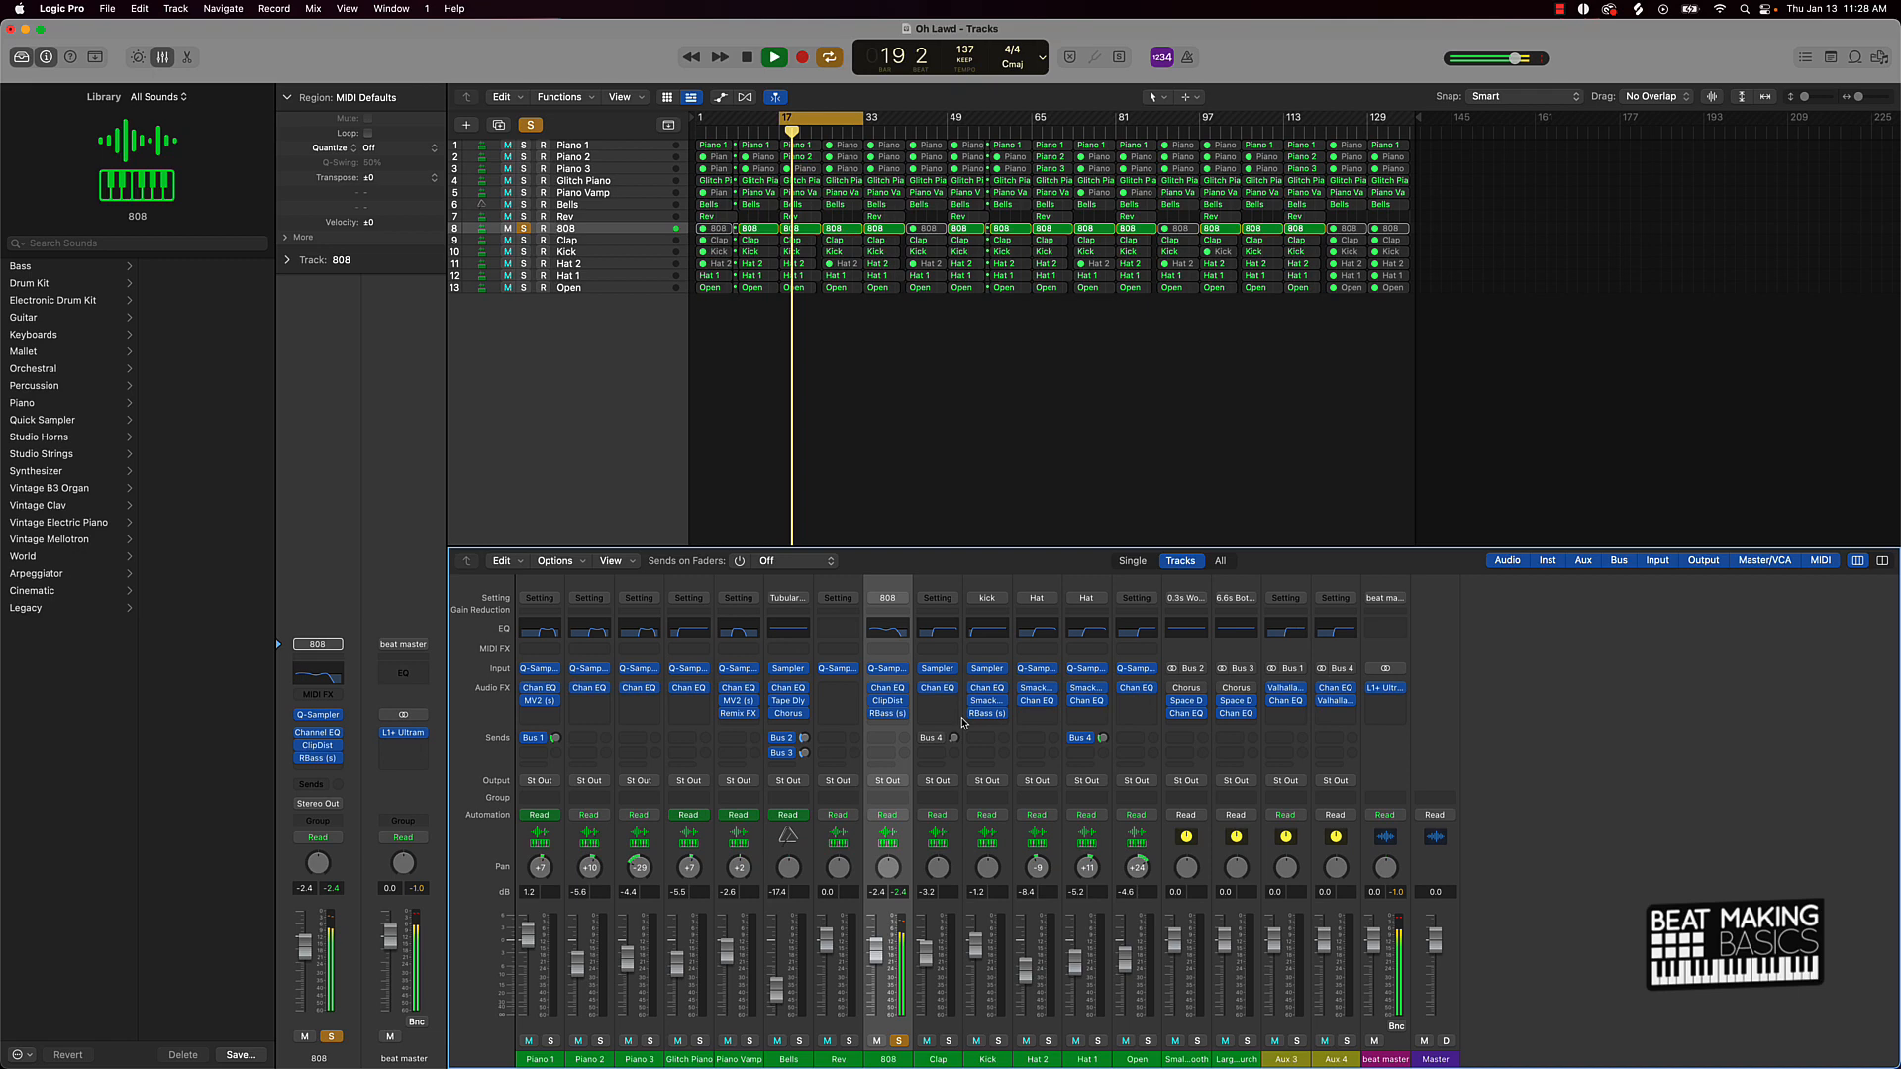
Stop playback, keeping the 808 order Chan EQ, ClipDist, RBass
left_click(772, 57)
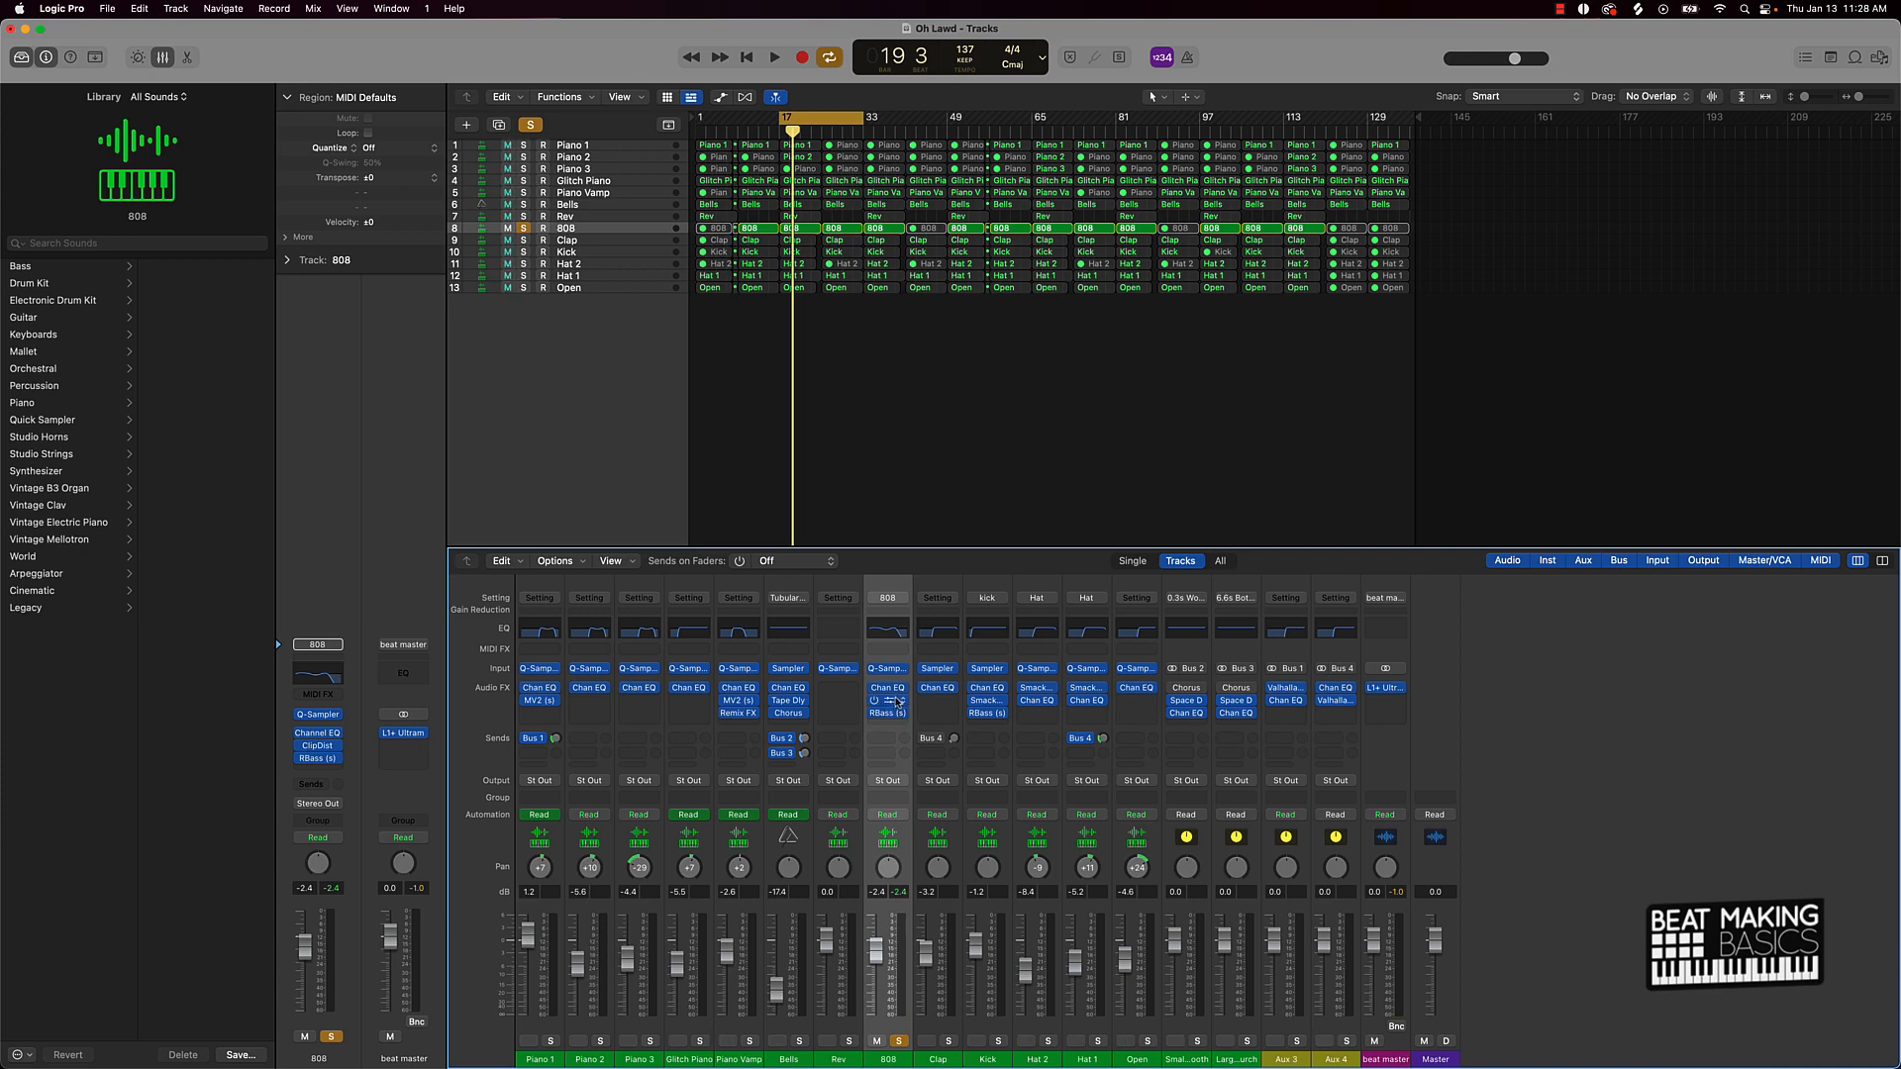
left_click(887, 687)
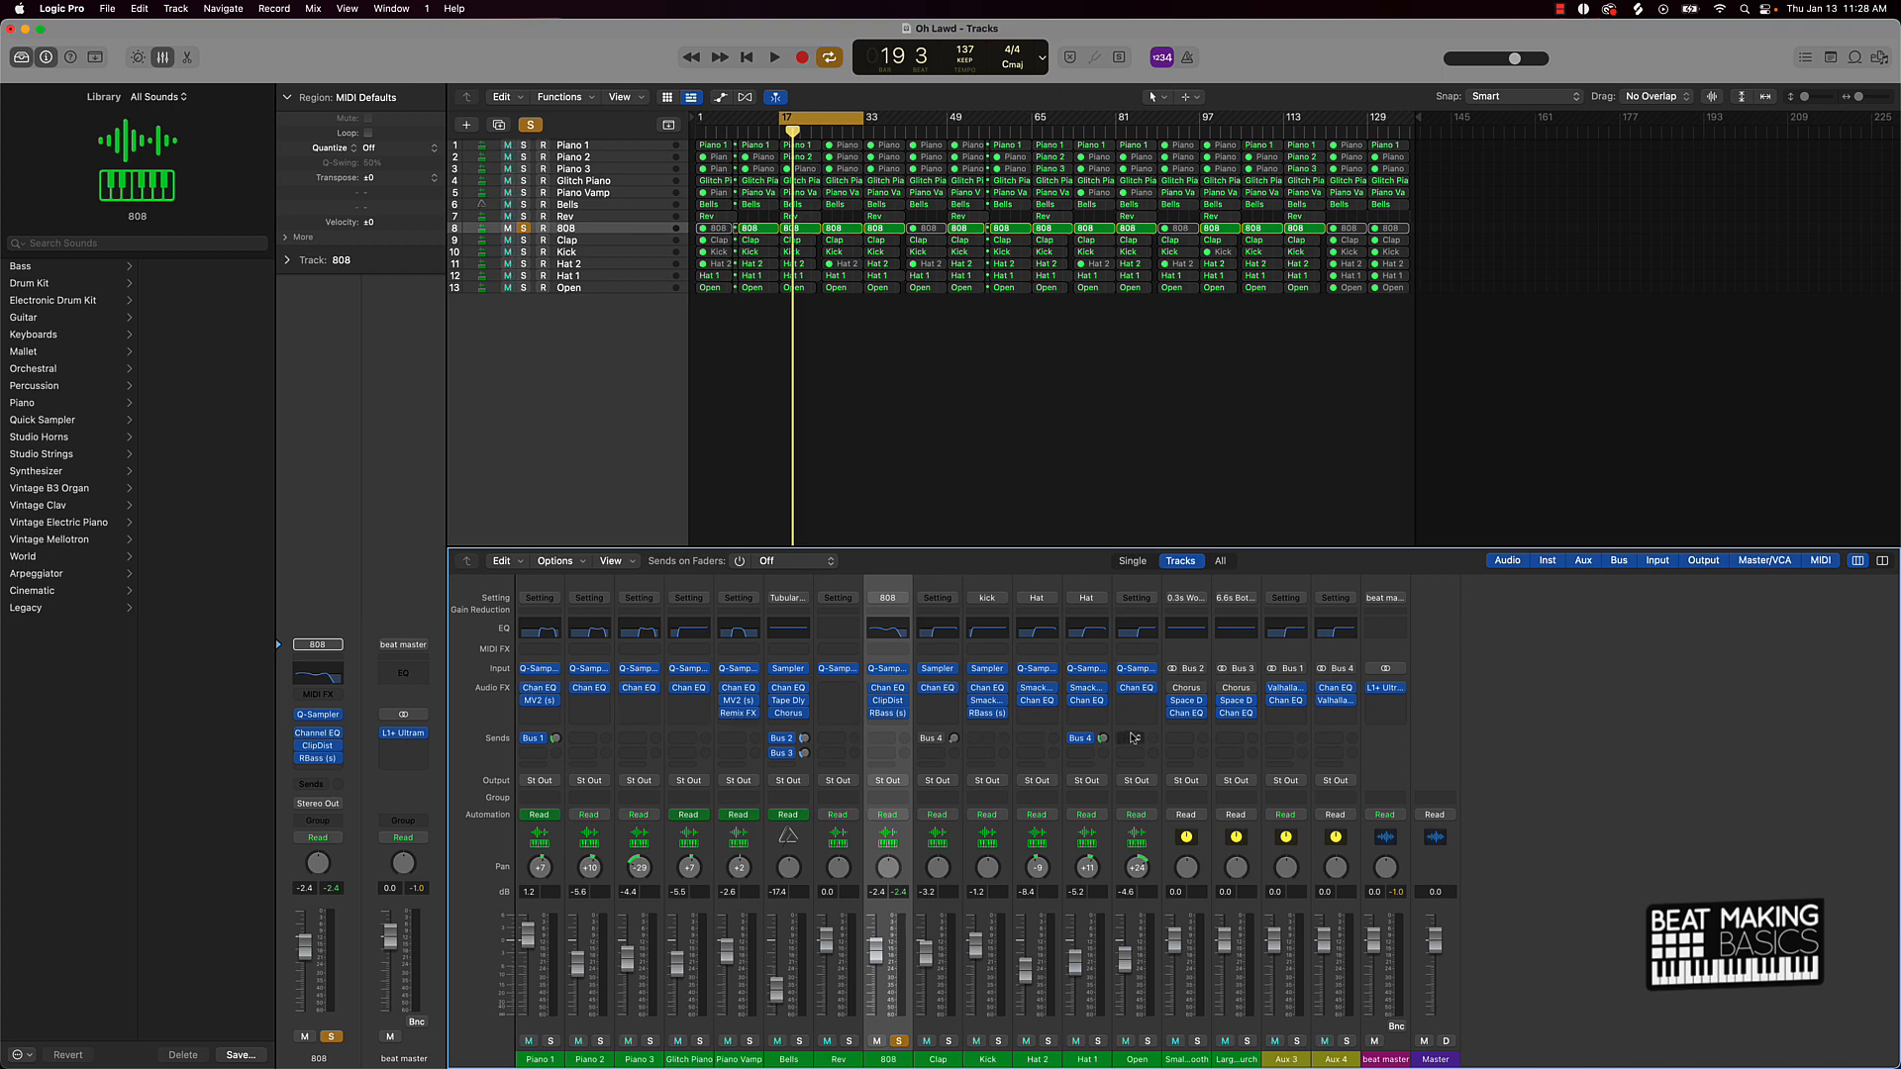
mouse_move(901, 845)
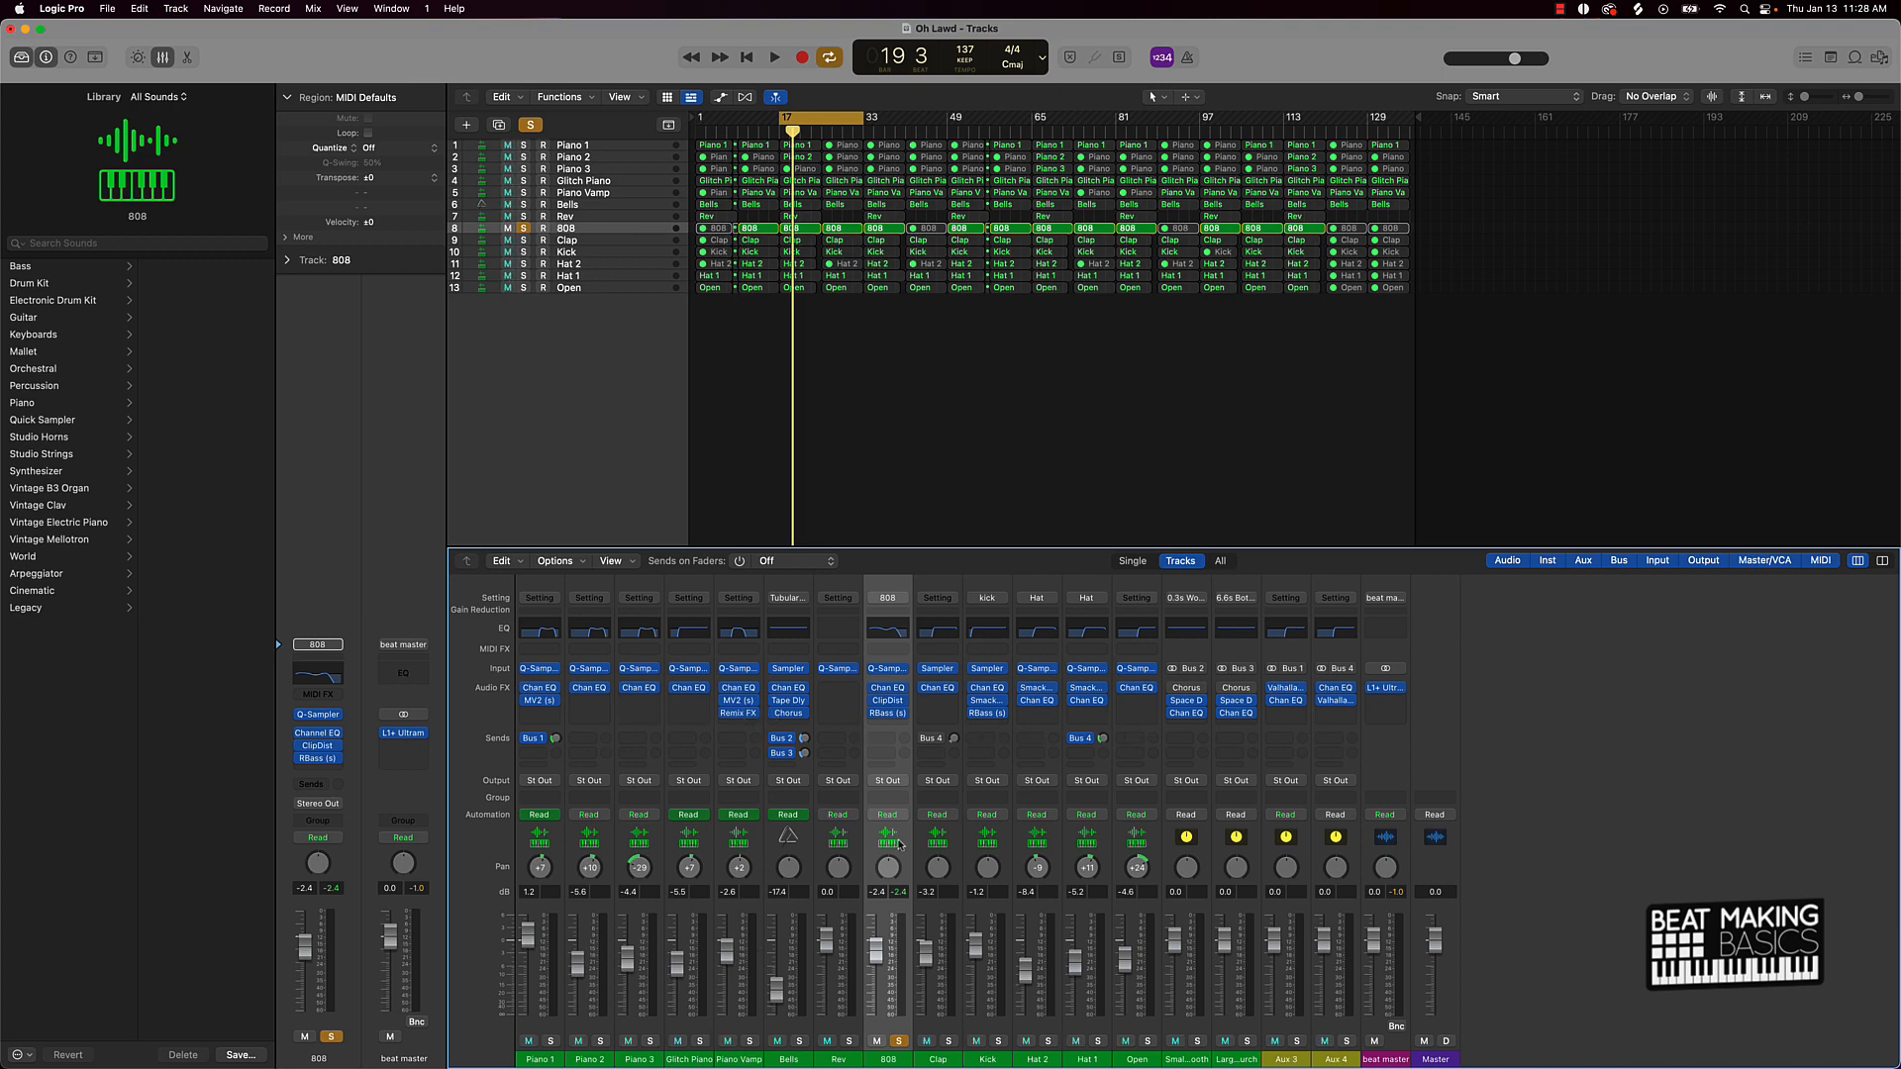